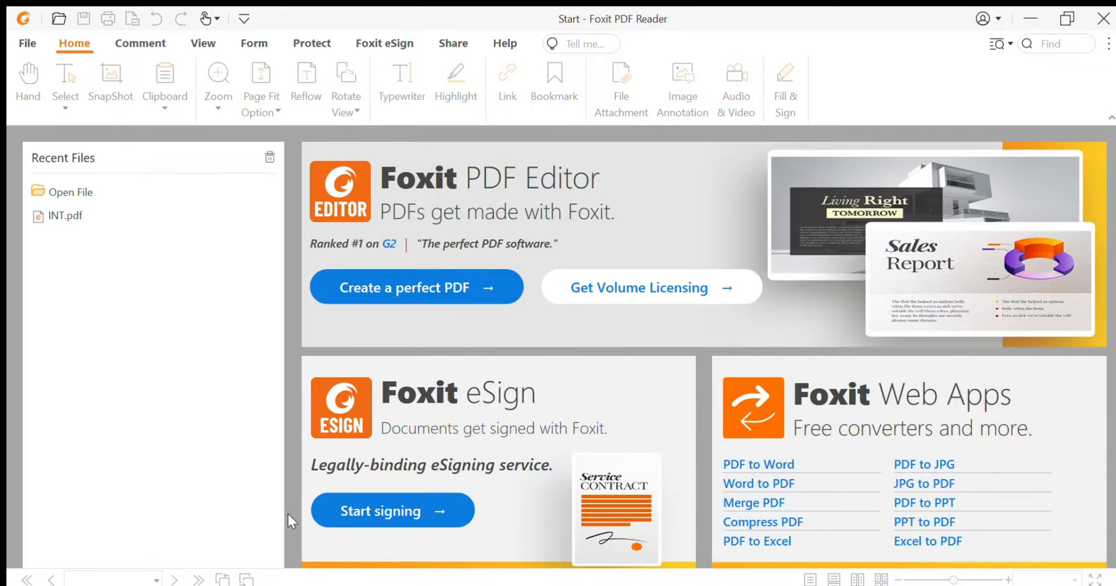
{"action": "mouse_move", "coordinate": [324, 575]}
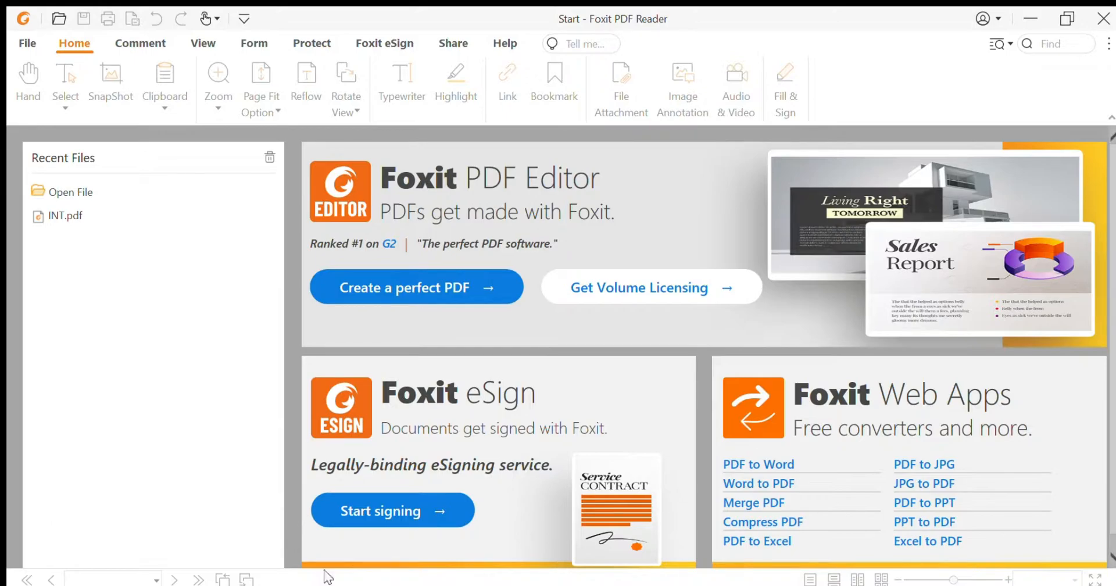
{"action": "mouse_move", "coordinate": [153, 274]}
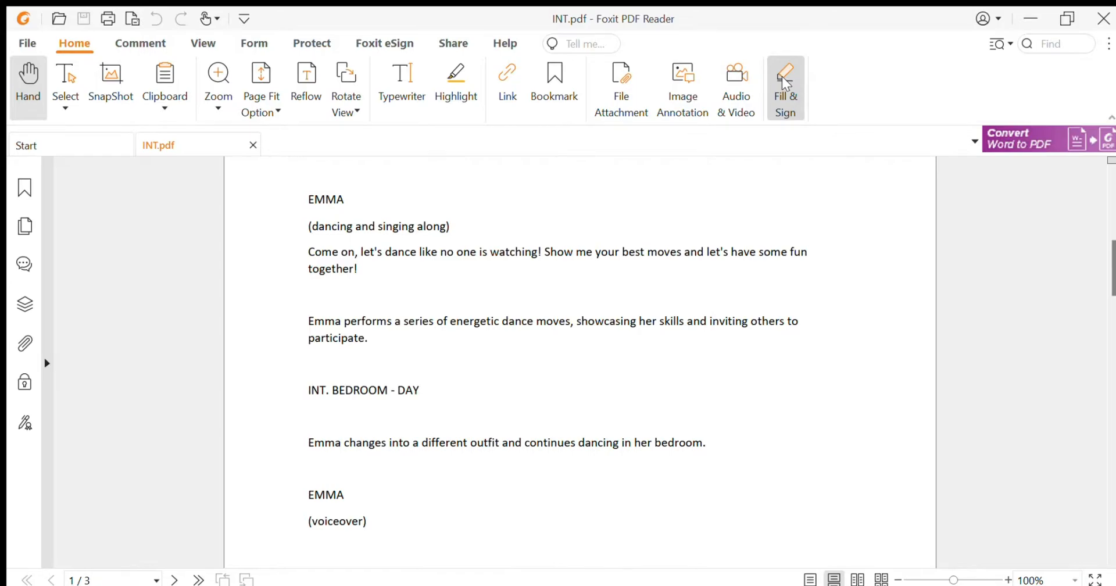
Step: Select the imported handwritten signature from the Fill & Sign signature gallery
{"action": "left_click", "coordinate": [786, 88]}
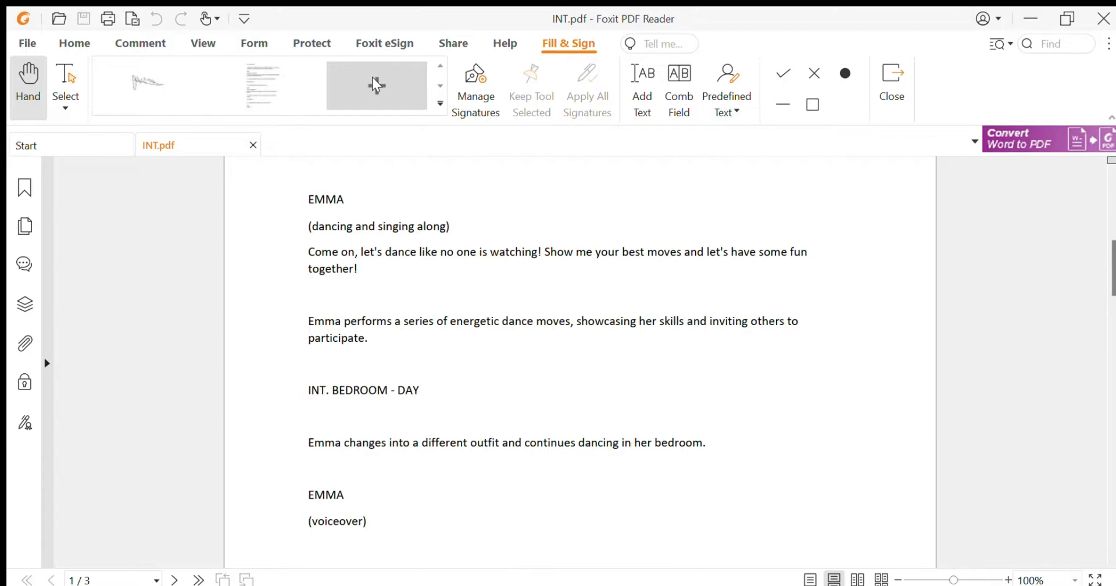
{"action": "left_click", "coordinate": [376, 85]}
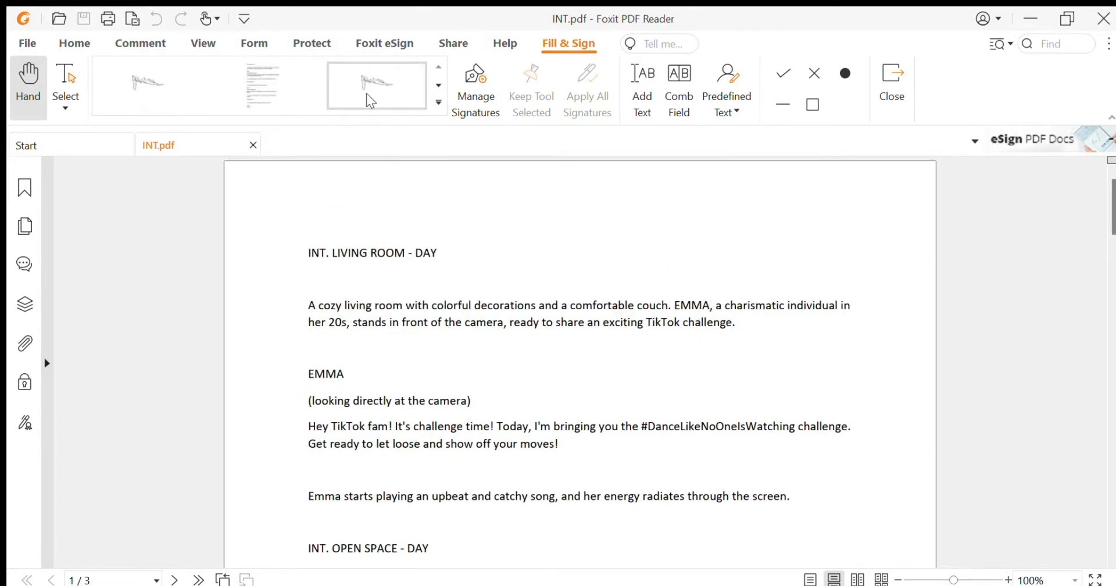
{"action": "mouse_move", "coordinate": [377, 93]}
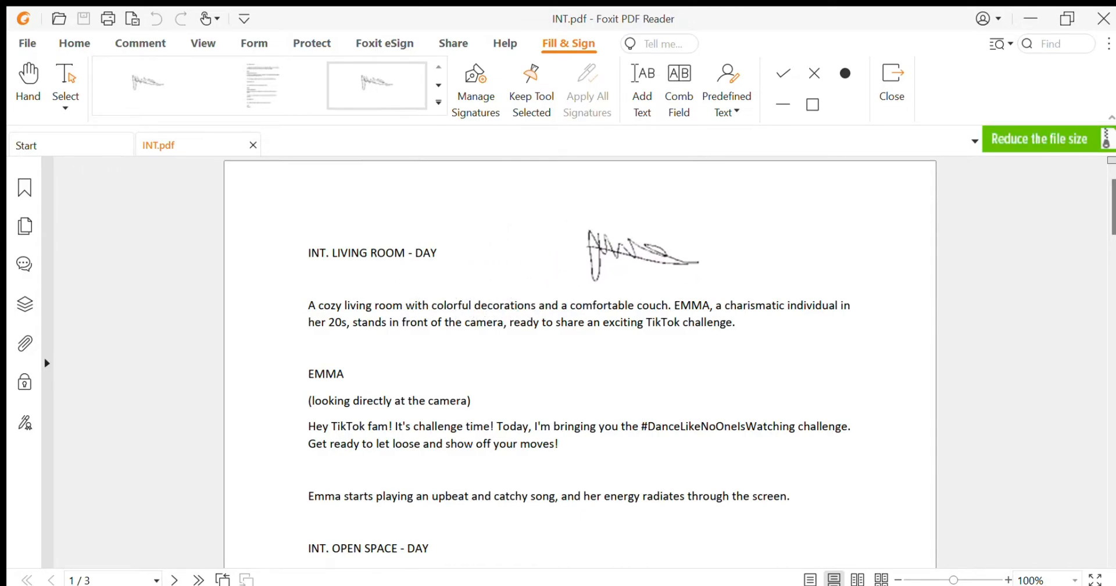
Step: Drop the handwritten signature in the bottom-right corner of page 1, below the voiceover line
{"action": "scroll", "scroll_direction": "down", "scroll_amount": 3}
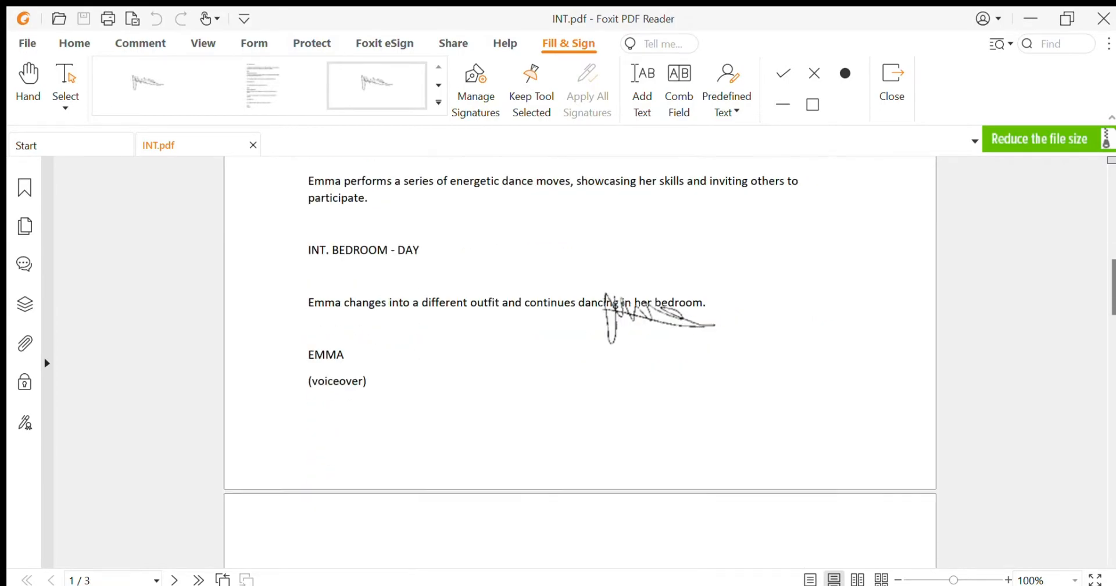
{"action": "left_click_drag", "start_coordinate": [655, 320], "coordinate": [676, 418]}
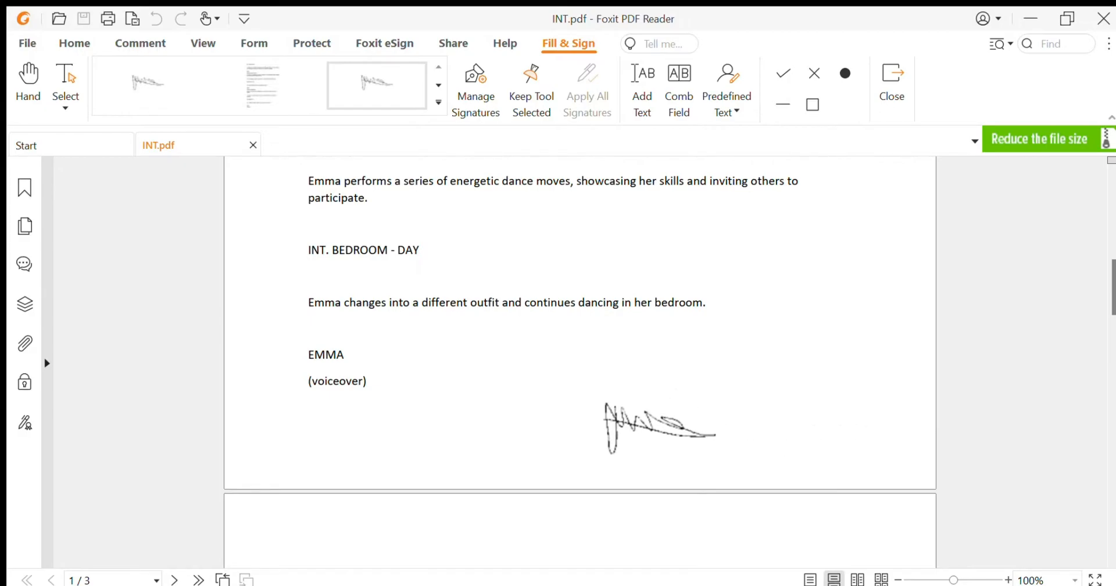
{"action": "left_click_drag", "start_coordinate": [658, 427], "coordinate": [830, 416]}
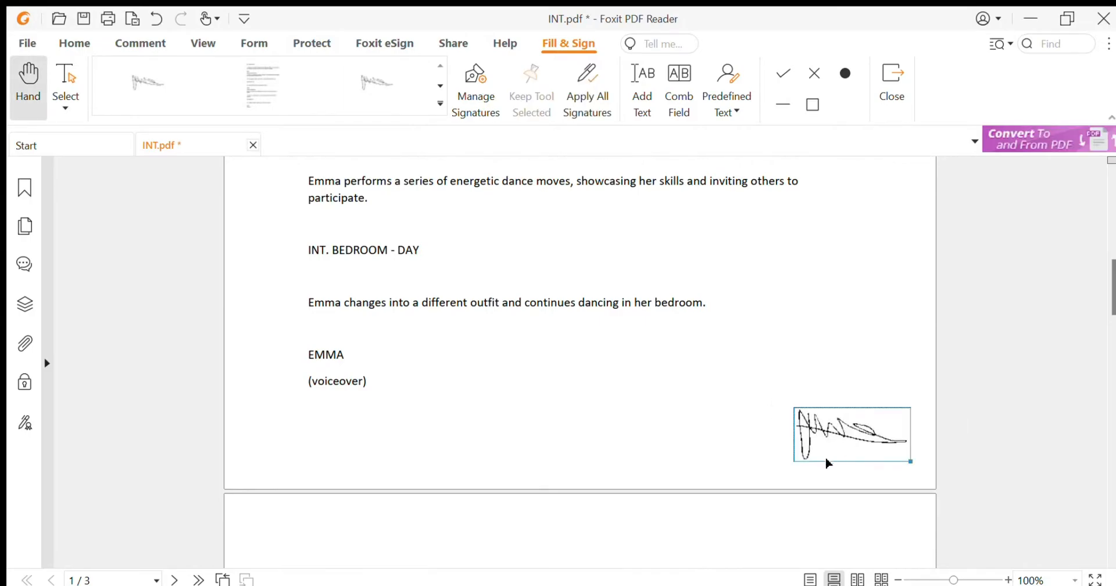
{"action": "mouse_move", "coordinate": [859, 440]}
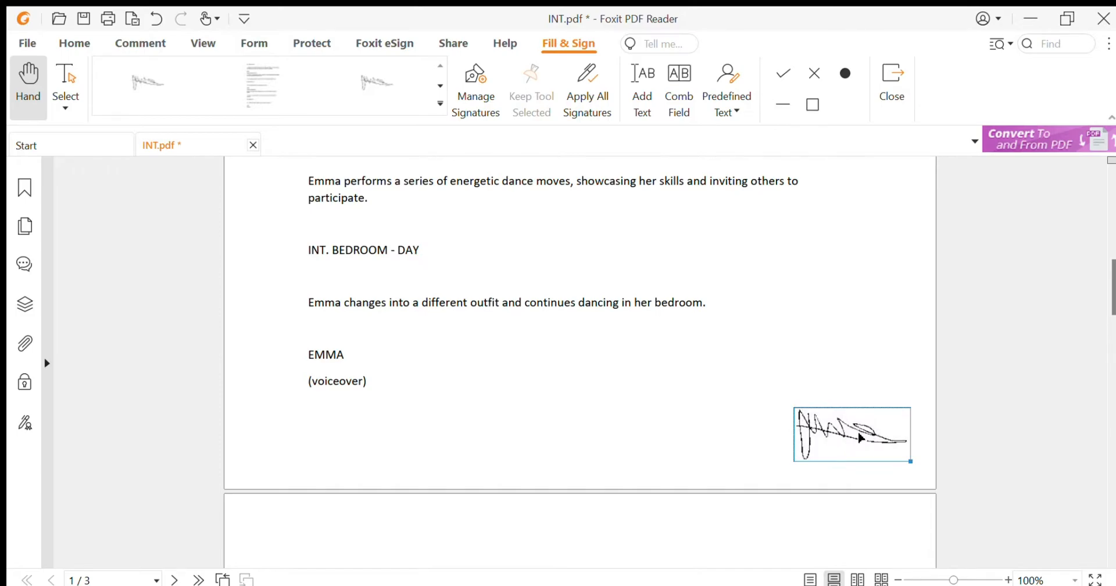
{"action": "mouse_move", "coordinate": [862, 440]}
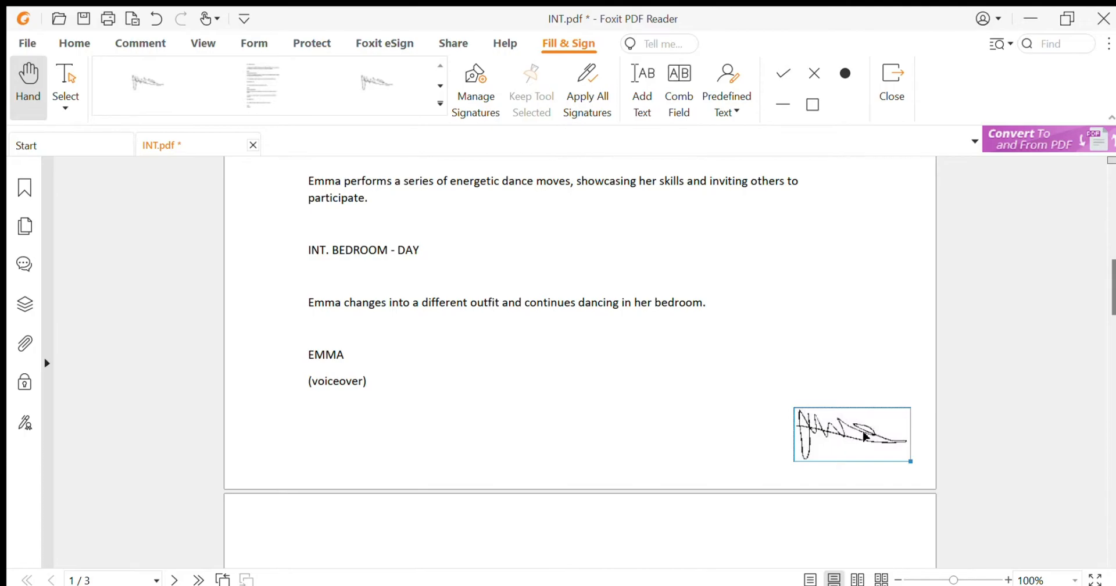
Step: Place the signature on multiple pages with the range From 1 To 3
{"action": "right_click", "coordinate": [852, 434]}
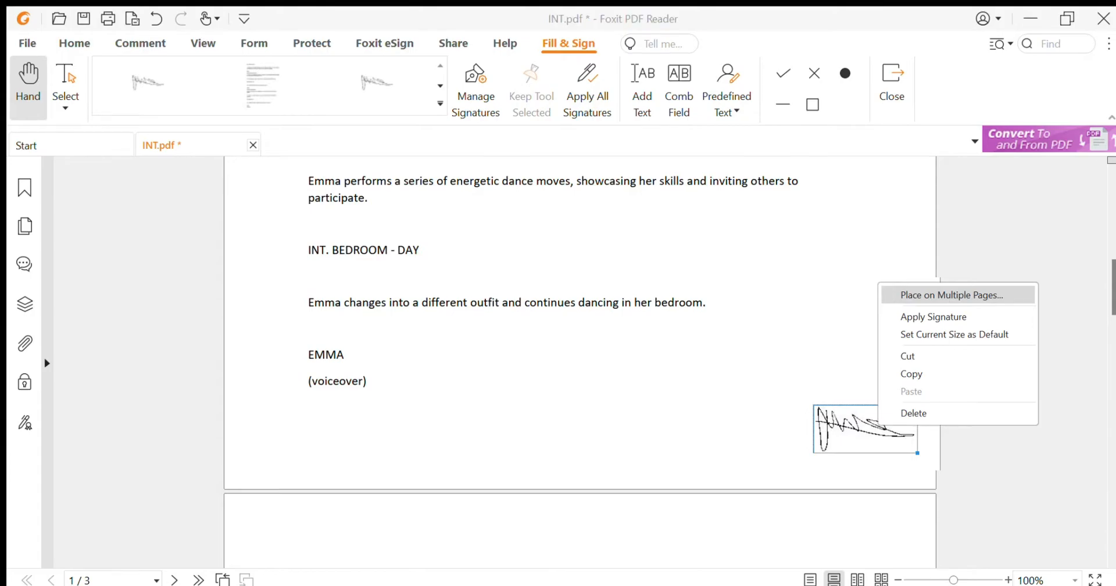
{"action": "mouse_move", "coordinate": [554, 293]}
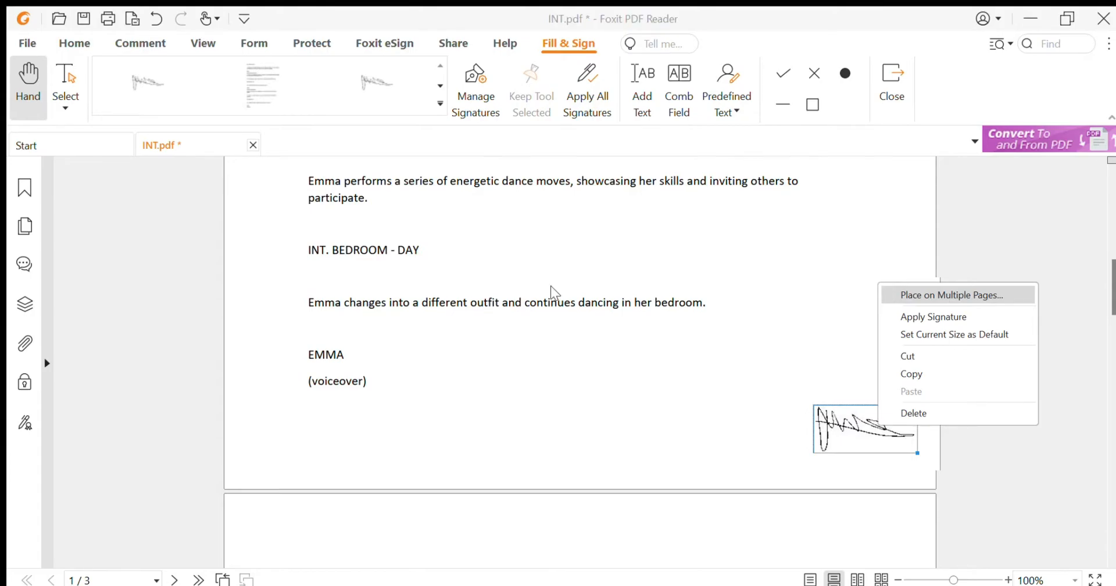
{"action": "left_click", "coordinate": [948, 294]}
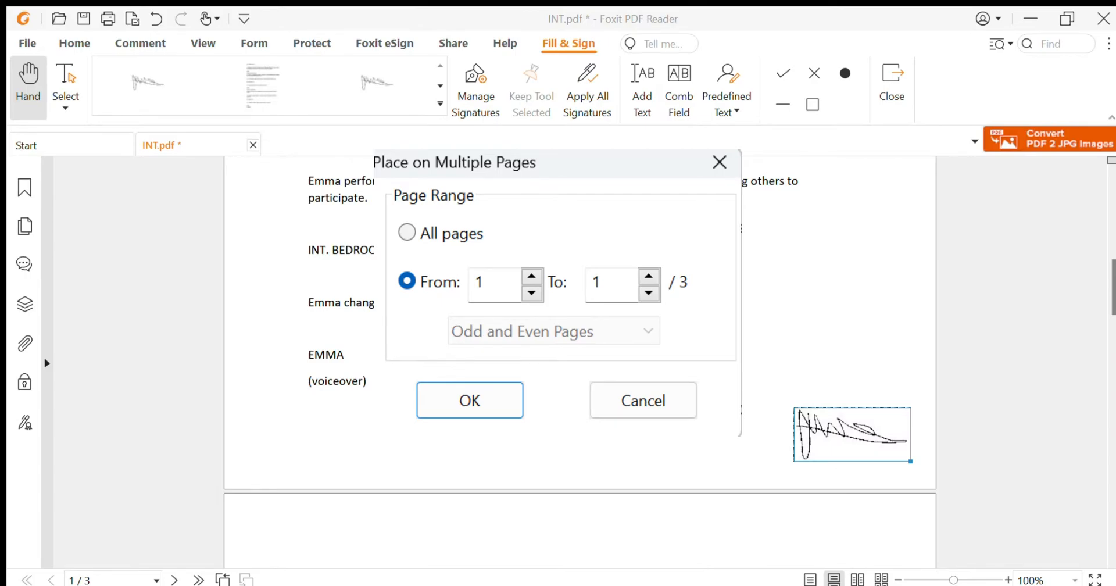
{"action": "left_click", "coordinate": [641, 400]}
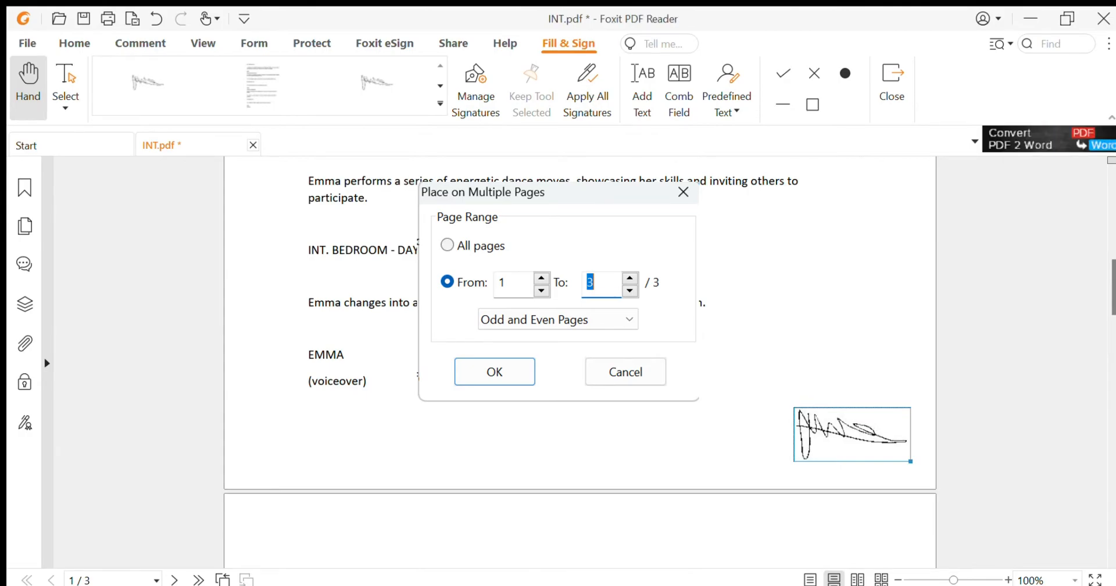
{"action": "left_click", "coordinate": [494, 371]}
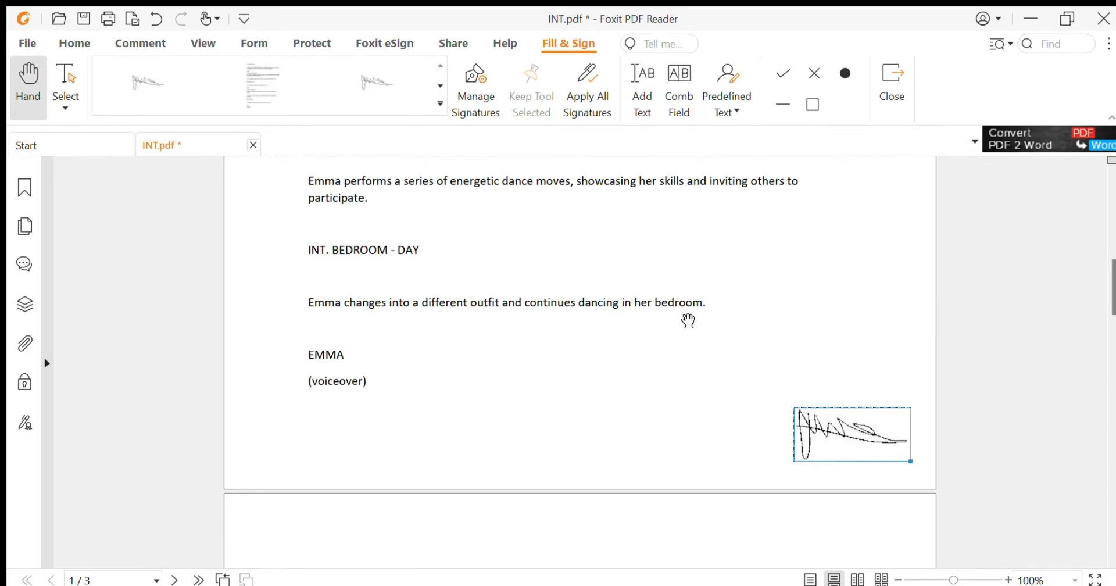
{"action": "mouse_move", "coordinate": [886, 336]}
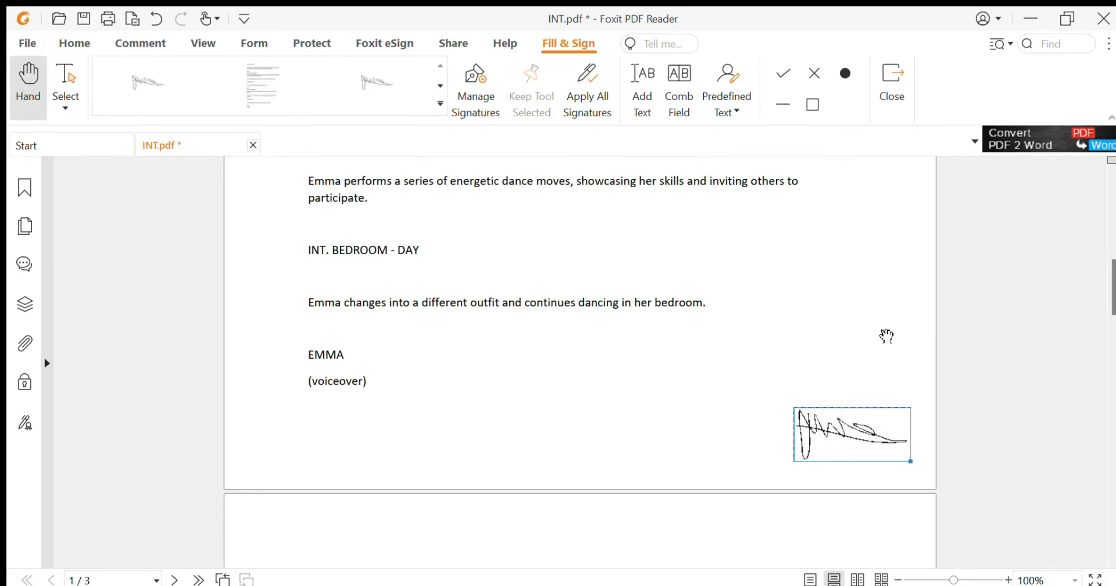
{"action": "scroll", "scroll_direction": "down", "scroll_amount": 3}
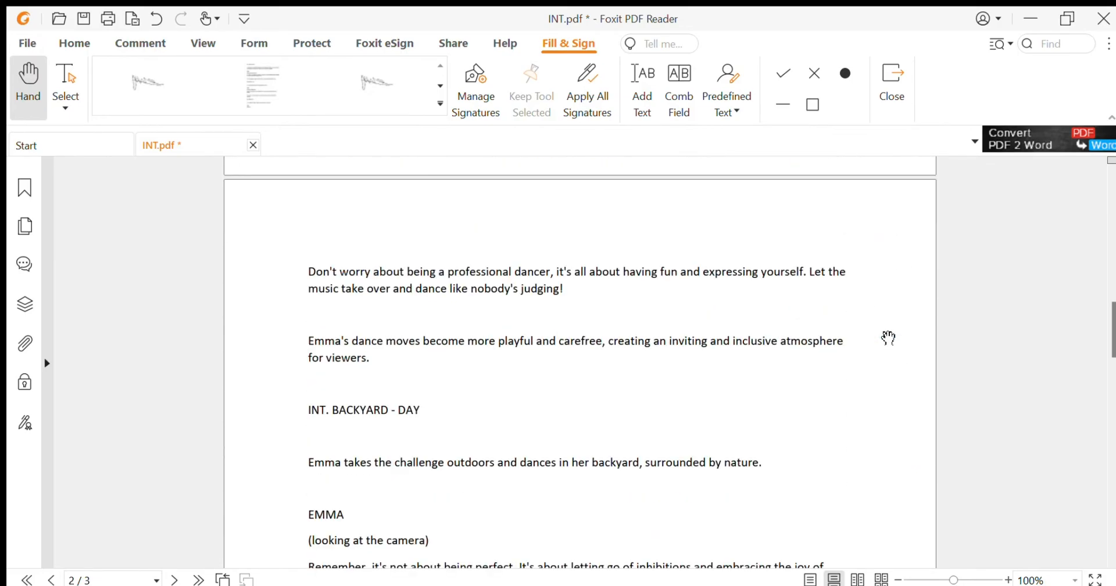
{"action": "scroll", "scroll_direction": "down", "scroll_amount": 3}
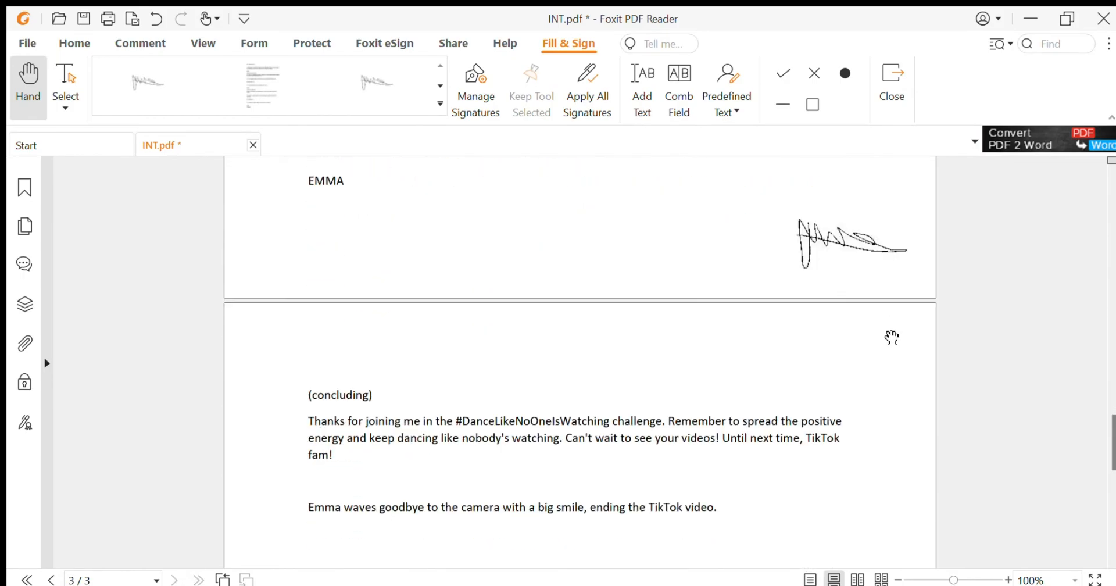
{"action": "scroll", "scroll_direction": "down", "scroll_amount": 3}
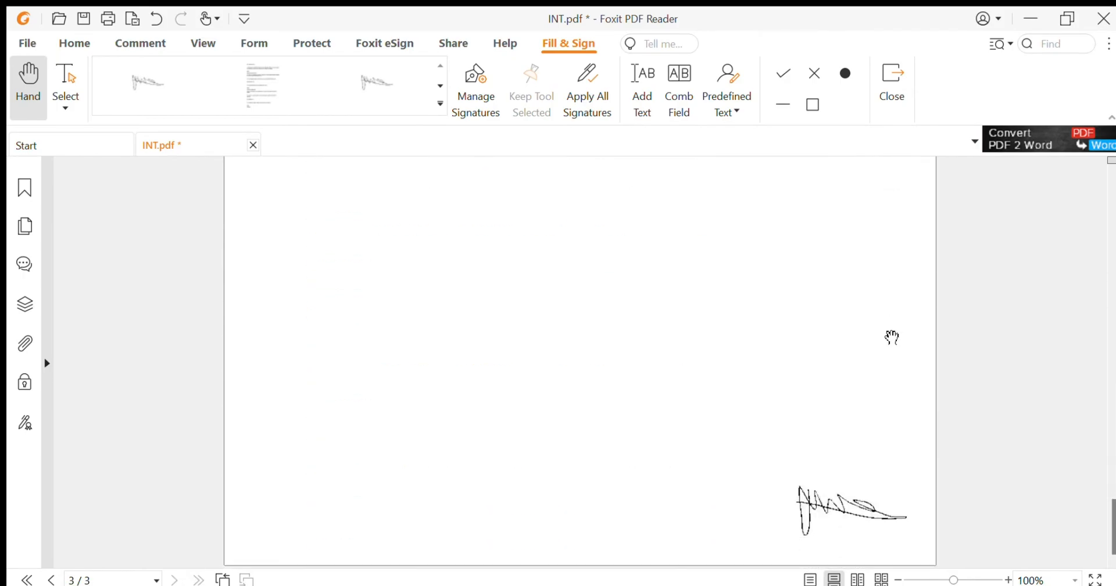
{"action": "scroll", "scroll_direction": "down", "scroll_amount": 3}
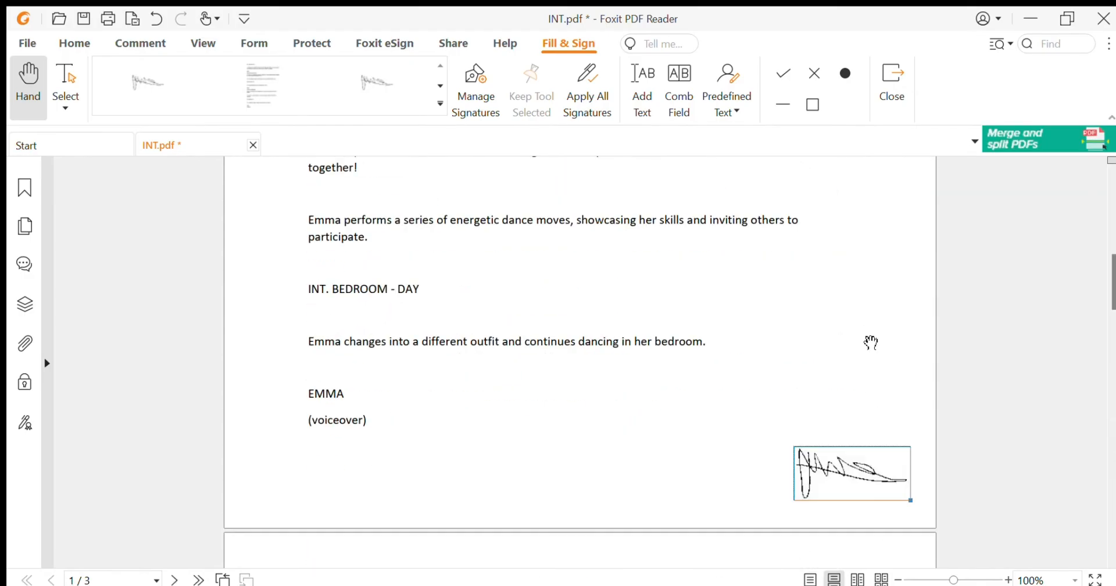
{"action": "scroll", "scroll_direction": "down", "scroll_amount": 3}
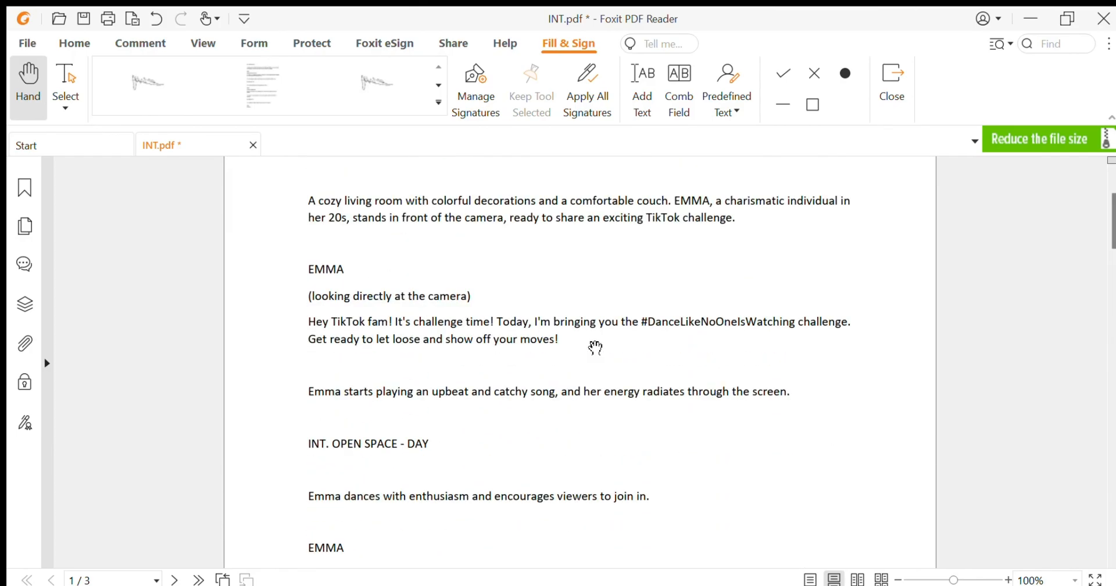
{"action": "scroll", "scroll_direction": "down", "scroll_amount": 3}
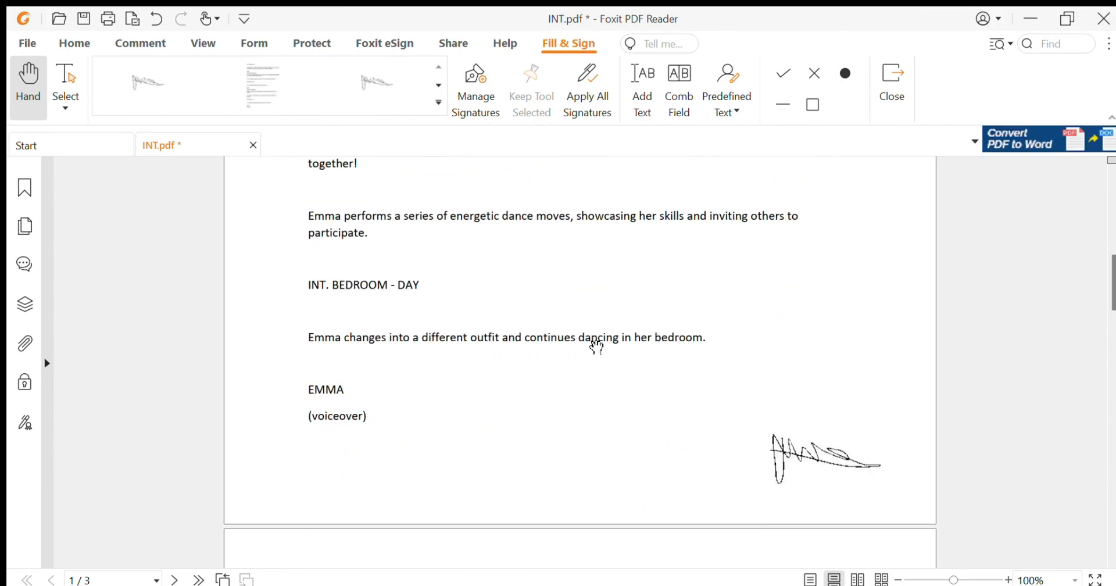